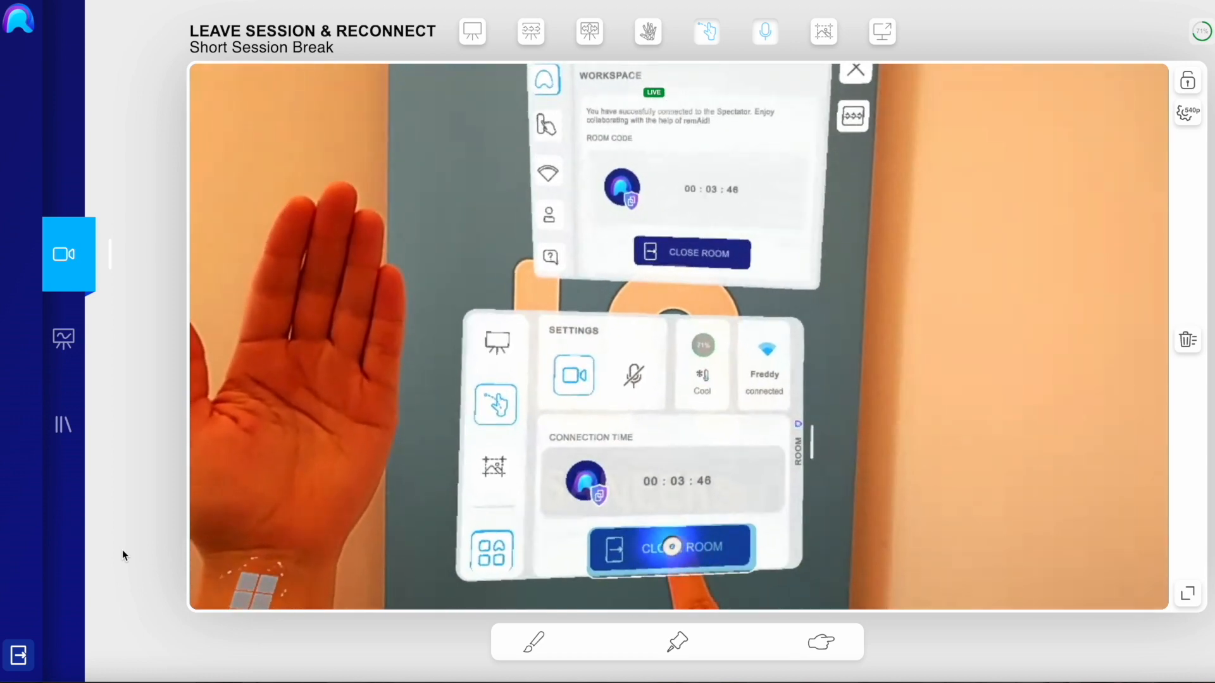
Leave the current live session from the sidebar, returning to the connect page
click(671, 548)
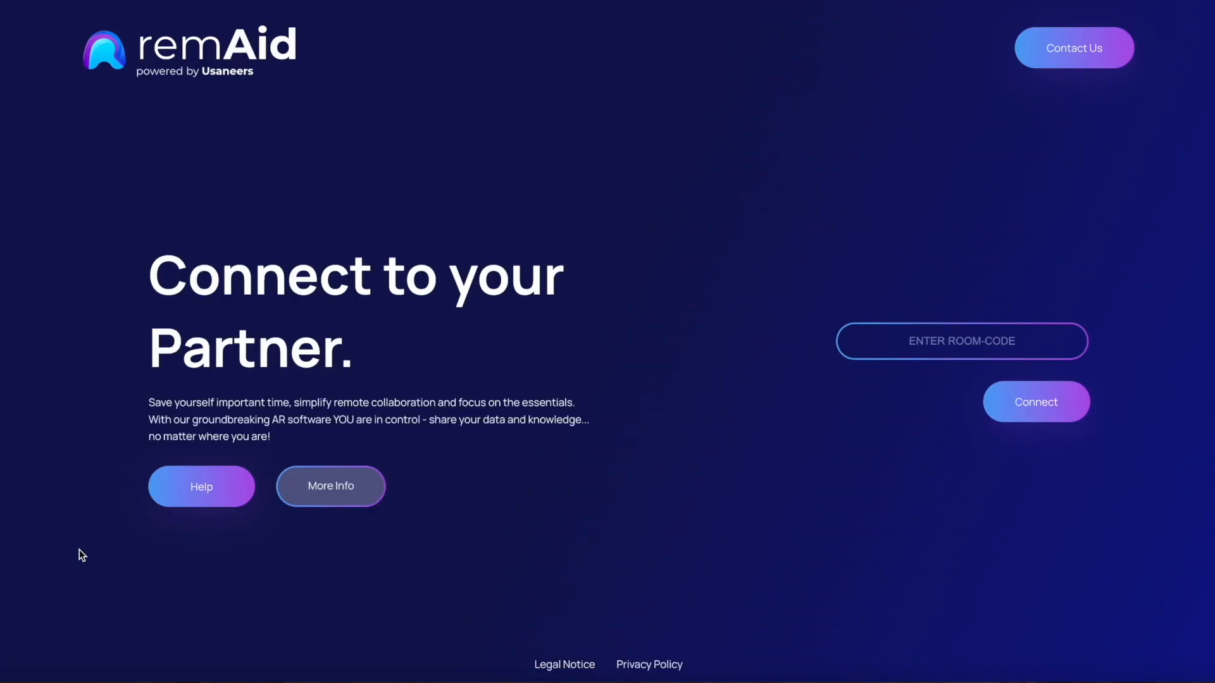
click(960, 341)
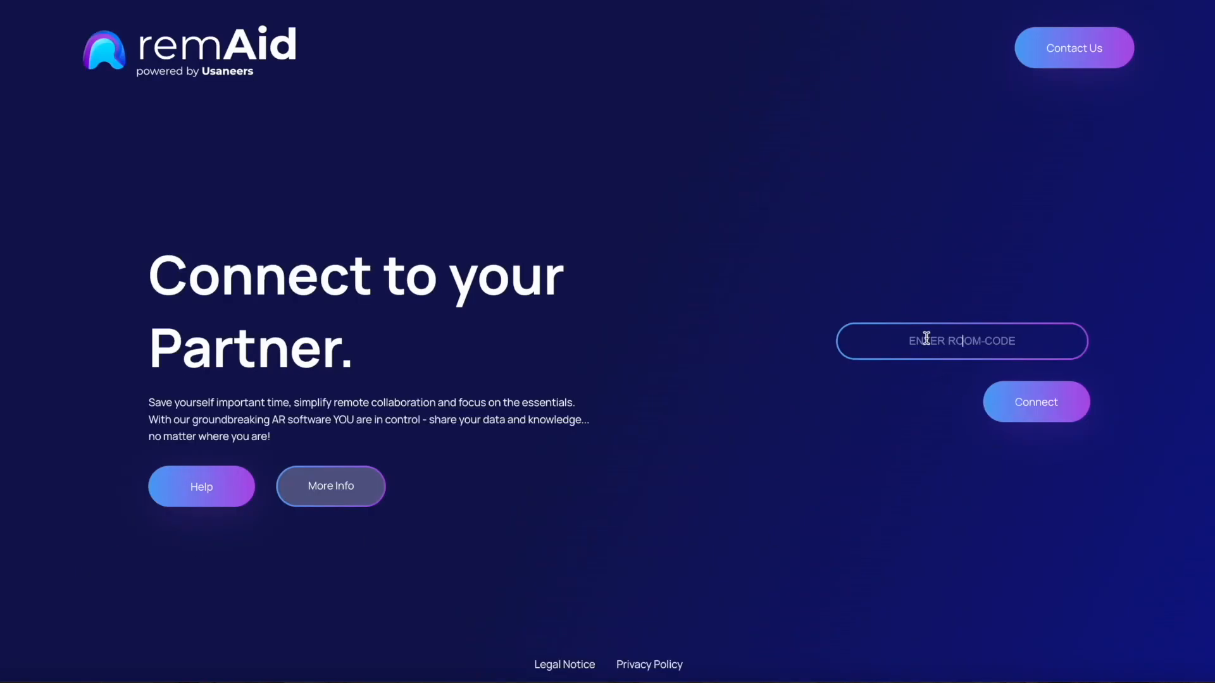
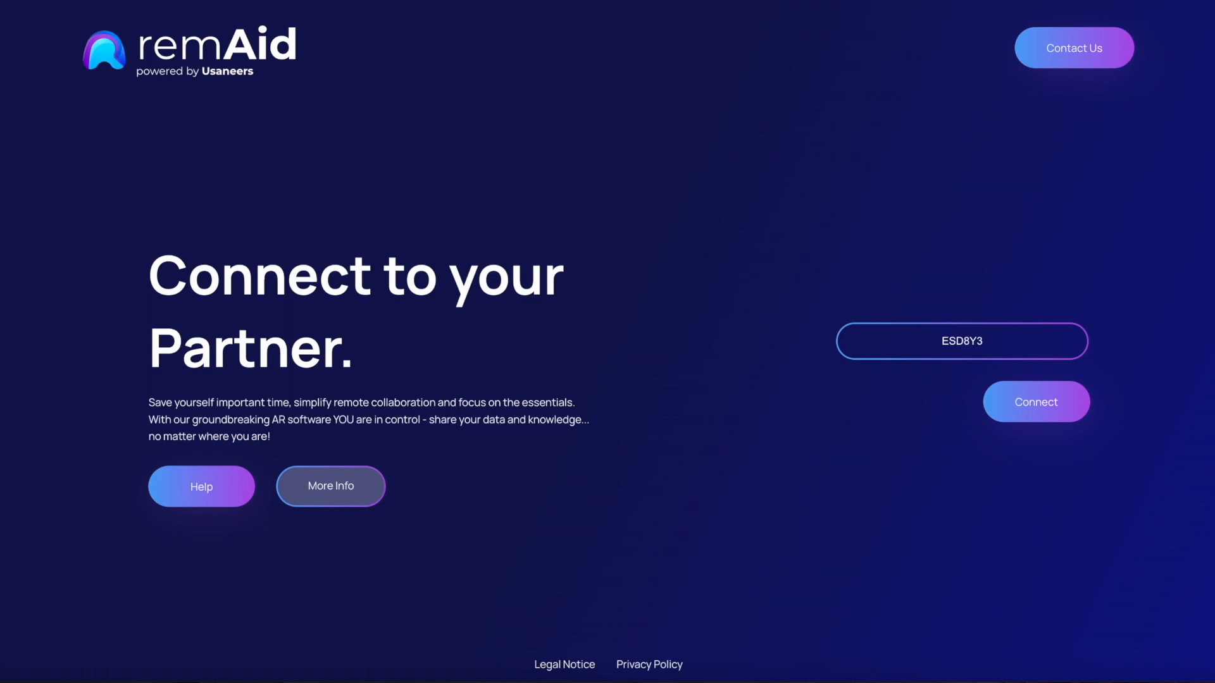
click(1036, 401)
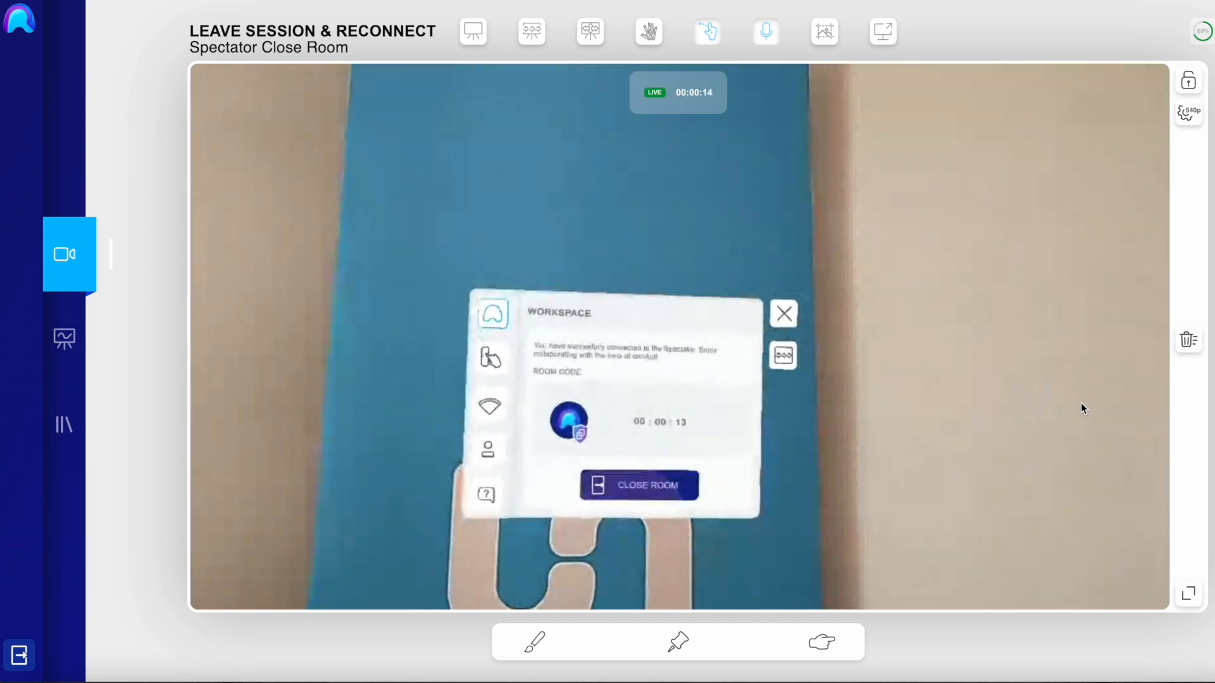
Leave the spectator session and confirm Exit in the Leave Session dialog
click(19, 655)
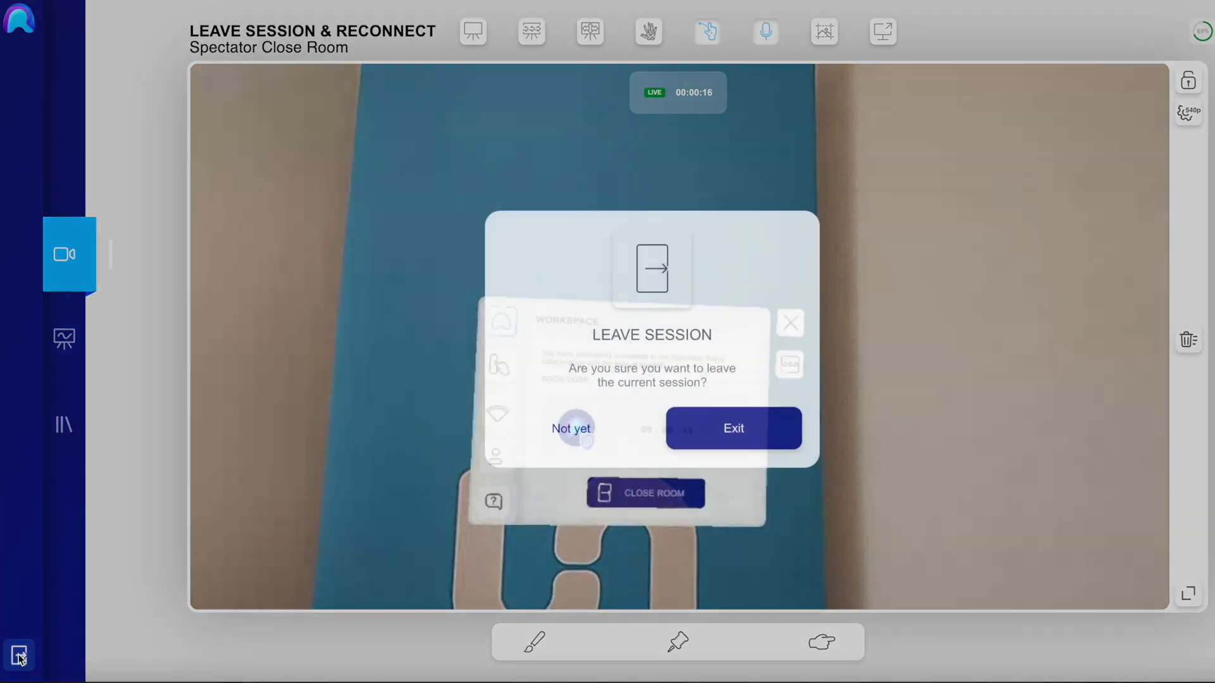
click(733, 429)
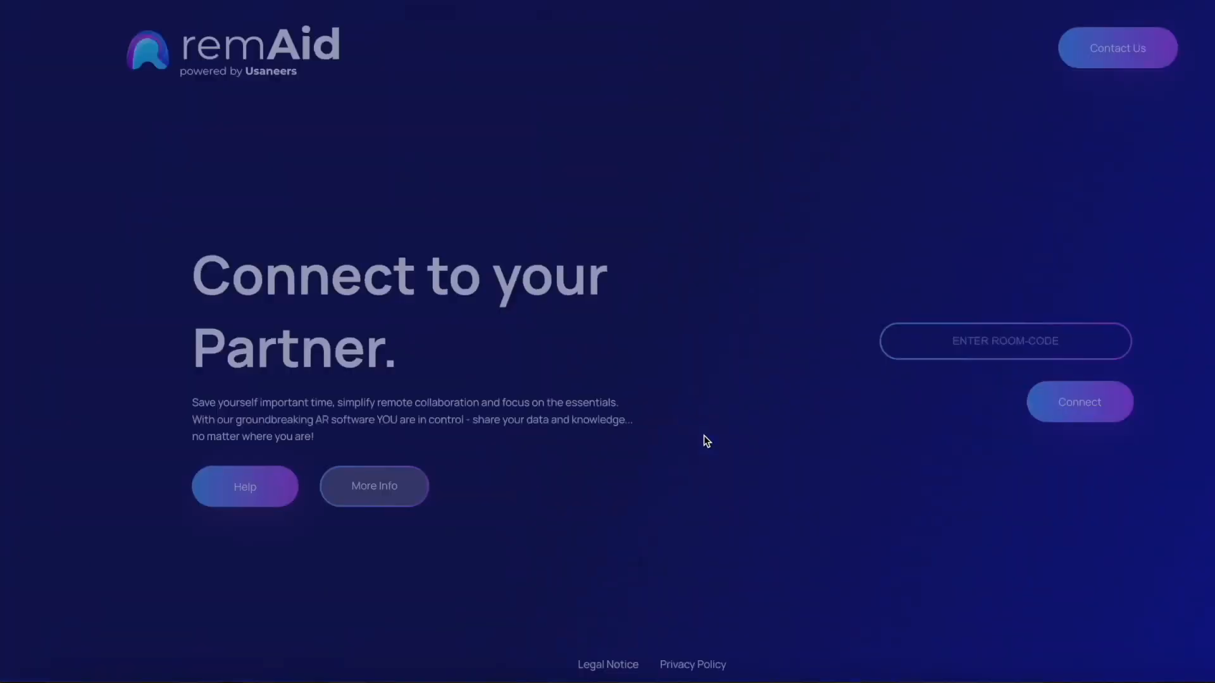
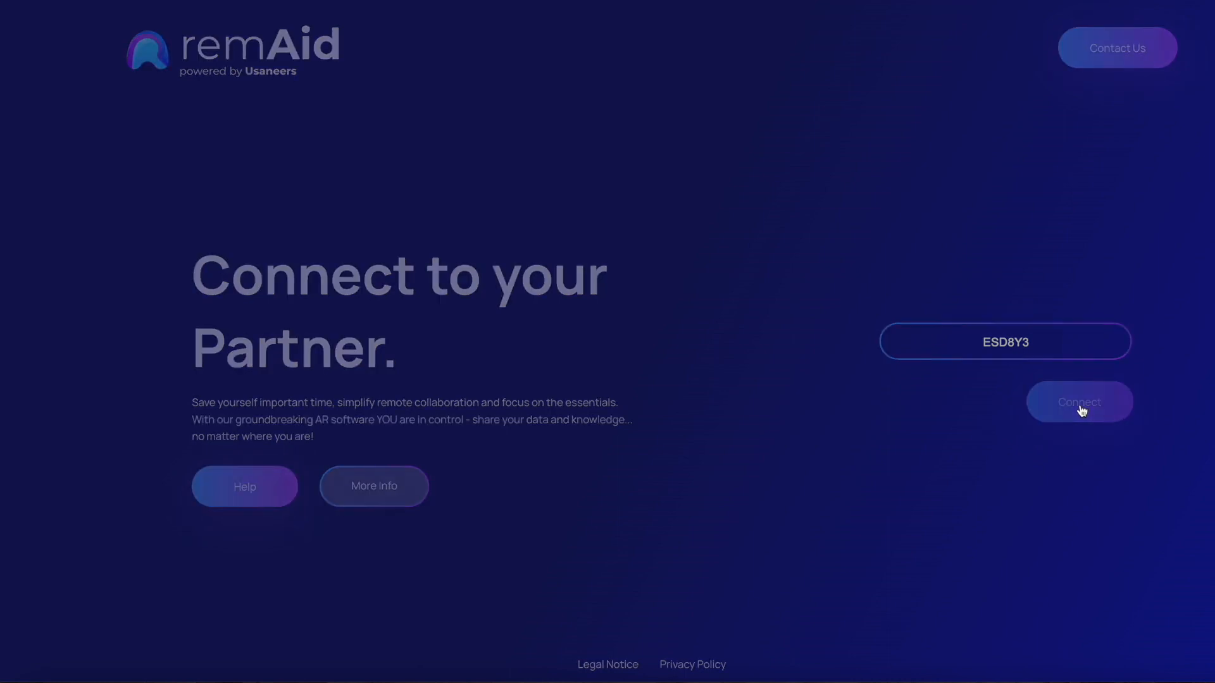
click(1078, 401)
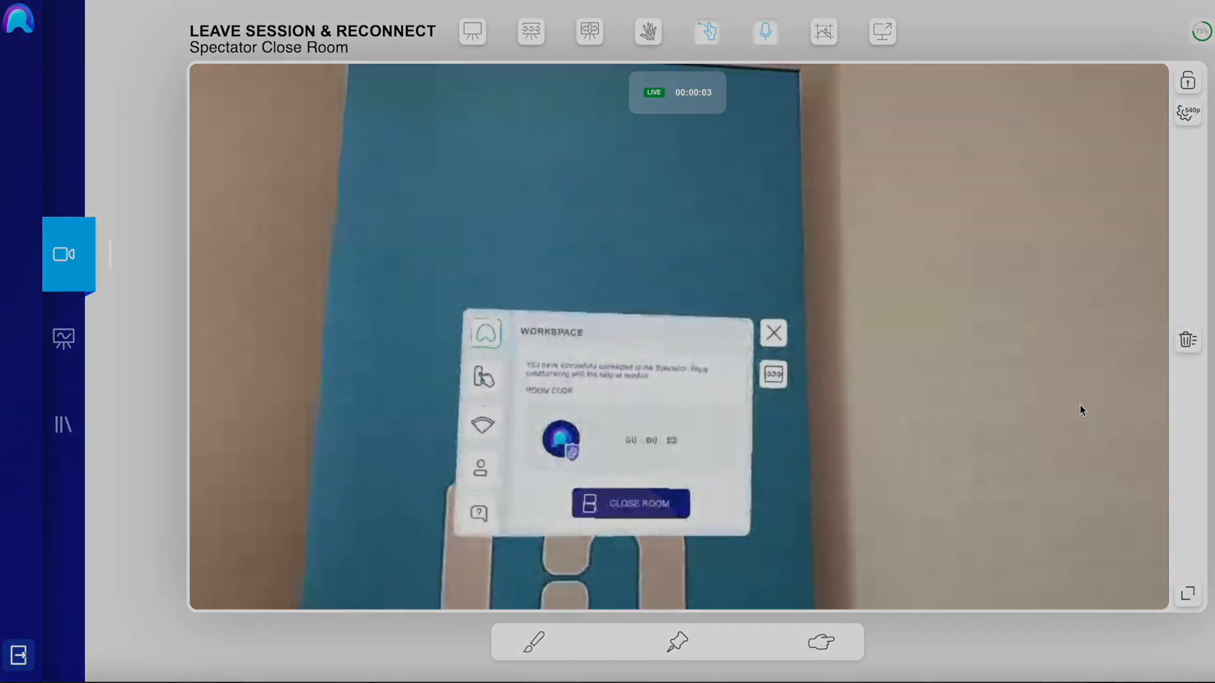